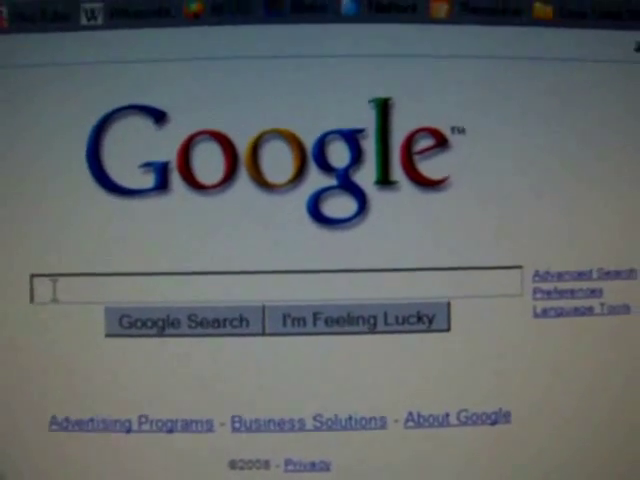
Step: Search Google for 'handbrake'
type("N")
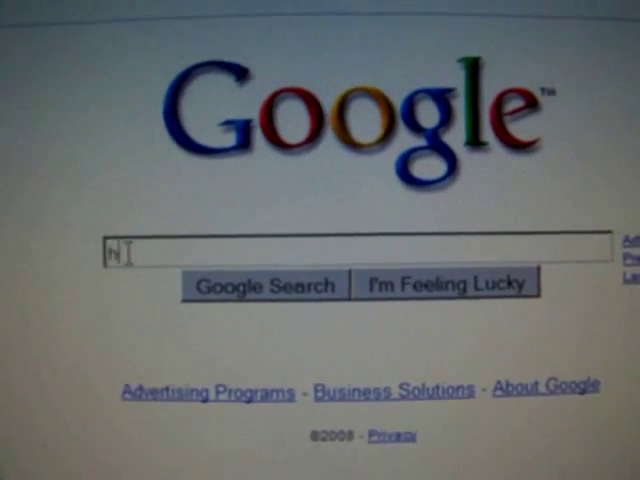
type("handbrake")
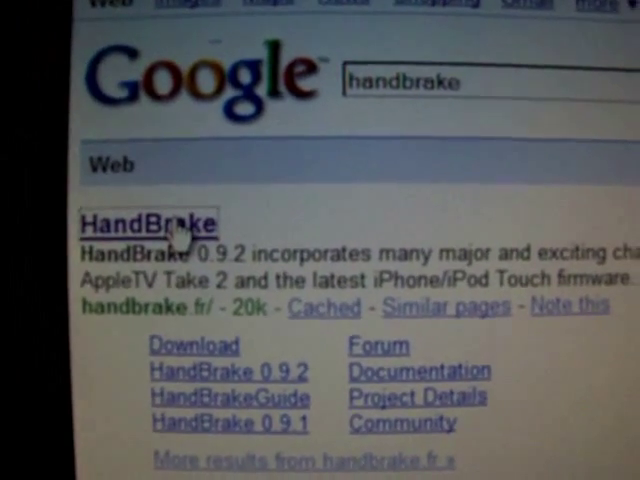
Step: Visit the official HandBrake site and go to its Download page
left_click(151, 224)
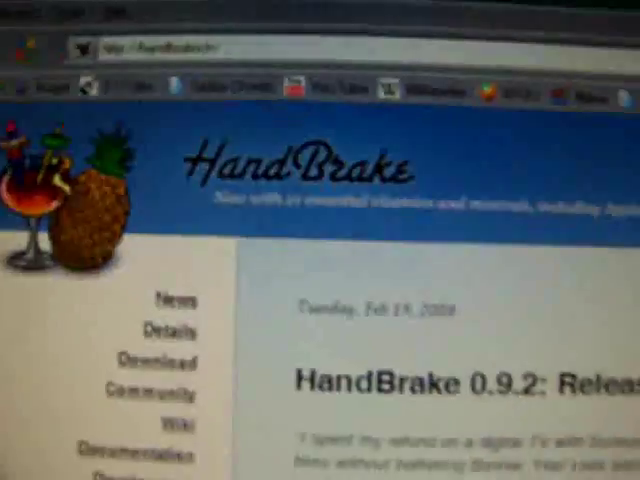
scroll("down", 3)
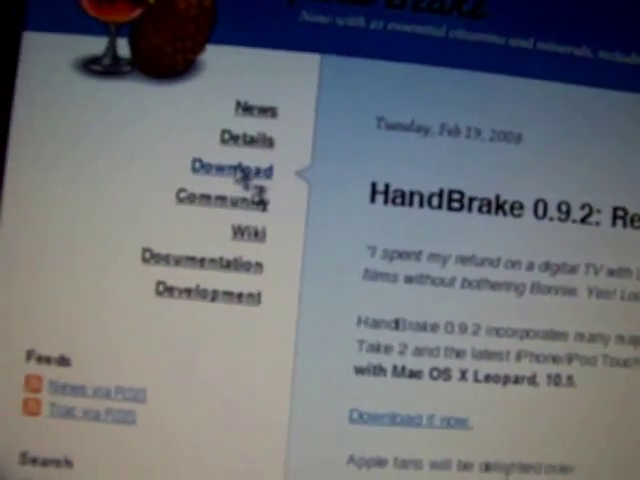
left_click(231, 169)
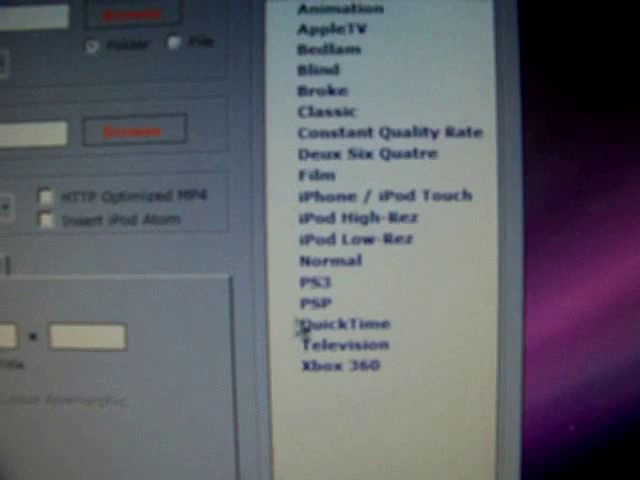
Step: Apply the QuickTime preset from the Presets list, after selecting Normal
left_click(349, 244)
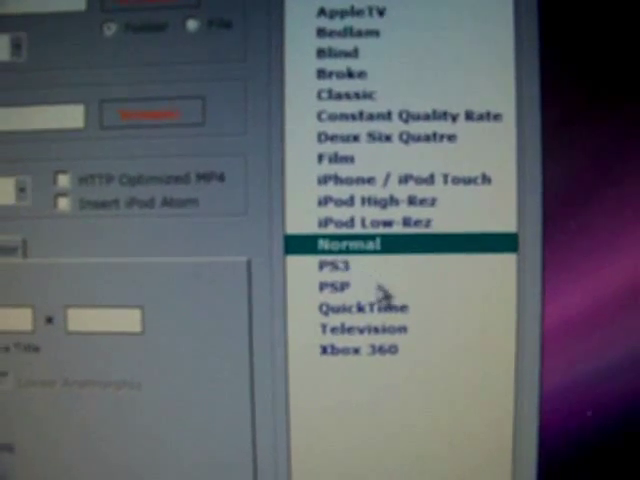
left_click(366, 326)
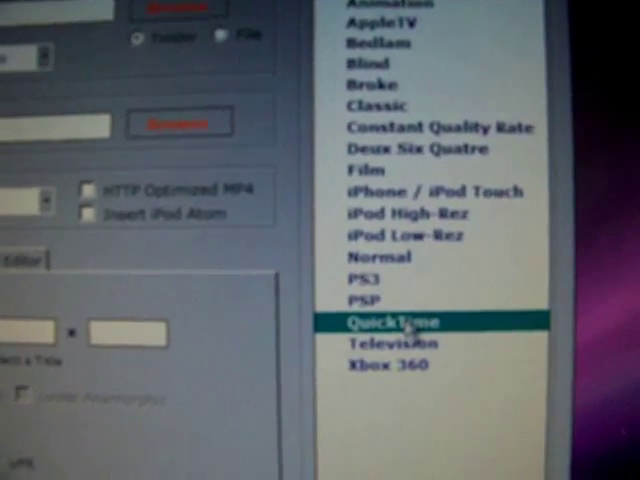
left_click(392, 321)
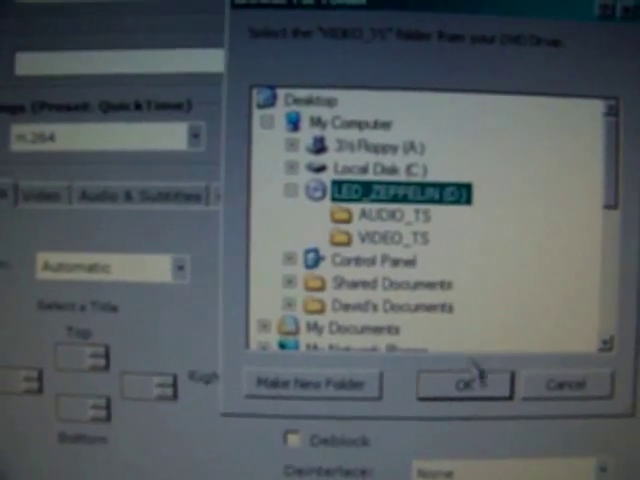
Step: Confirm the LED_ZEPPELIN (D:) disc as the source
left_click(462, 384)
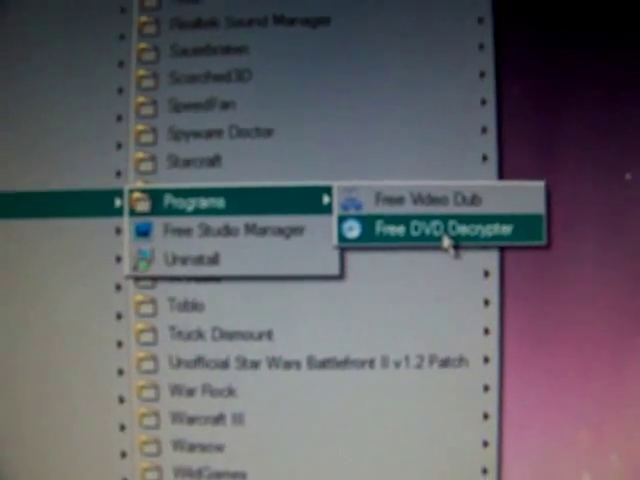
Step: Launch Free DVD Decrypter and choose a Led Zeppelin desktop folder as output
left_click(436, 227)
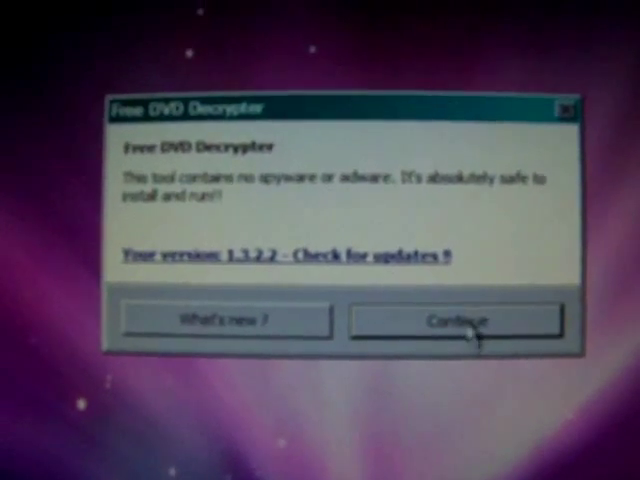
left_click(456, 319)
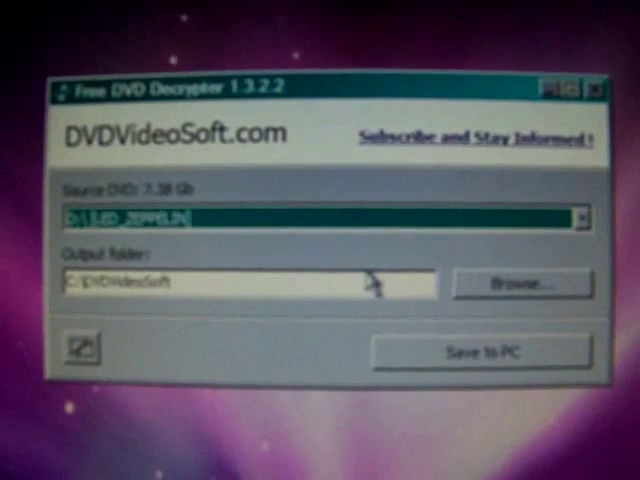
left_click(578, 218)
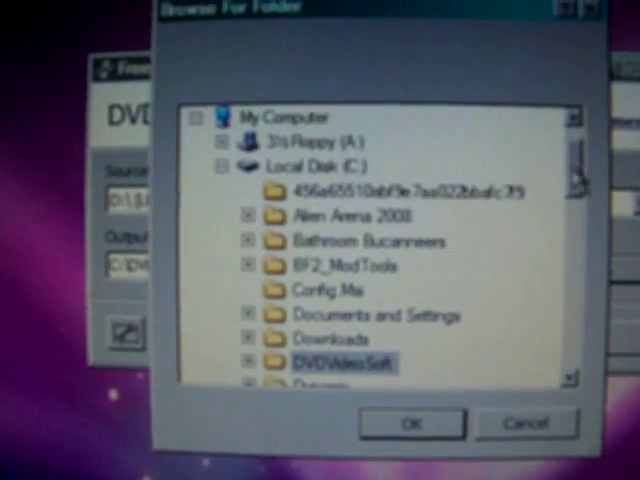
scroll("down", 3)
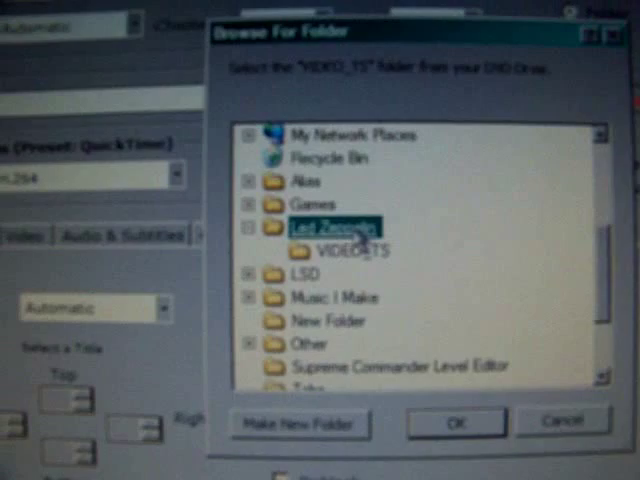
Step: Confirm Desktop > Led Zeppelin as the HandBrake source folder
left_click(454, 421)
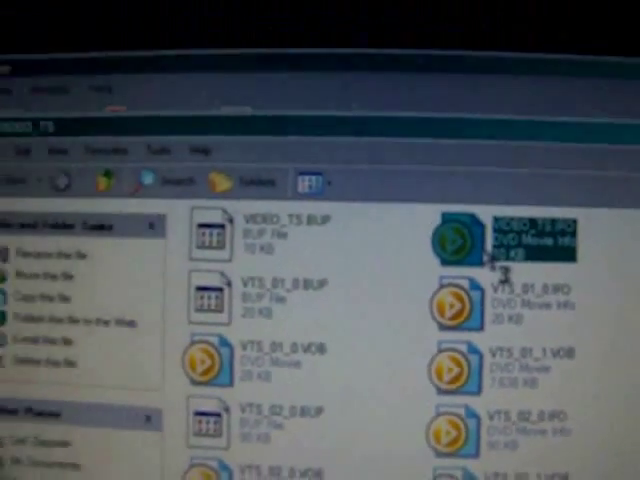
Step: Open VIDEO_TS.IFO to check the decrypted DVD files
double_click(470, 240)
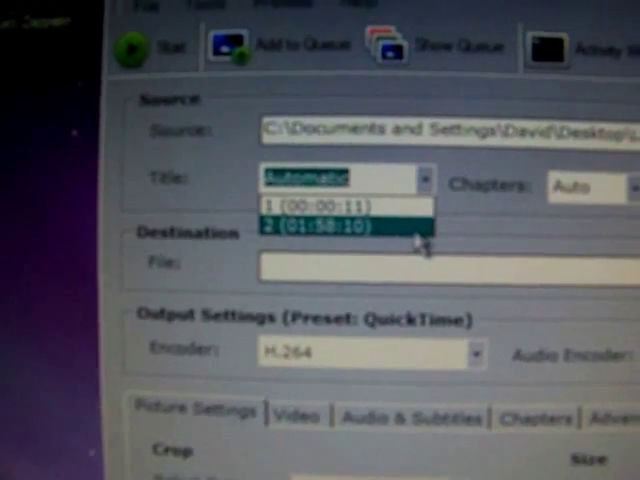
Step: Choose title 2 (01:58:10) and set chapters 11 to 11
left_click(320, 225)
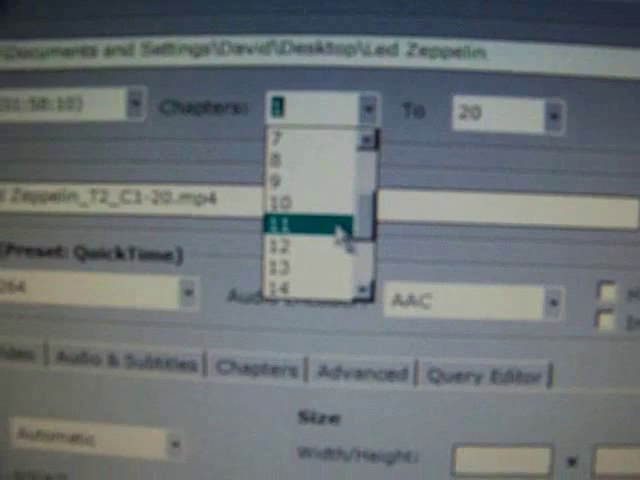
left_click(280, 215)
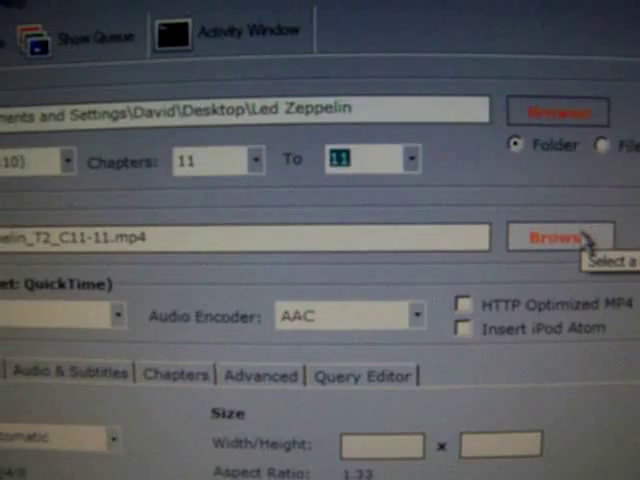
Step: Save the destination file as 'Black Dog (Live)' with type mp4
left_click(556, 237)
type("Black Dog")
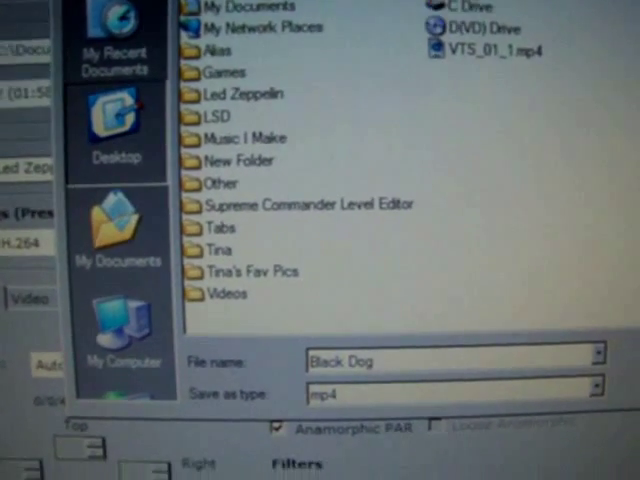
type("(Live")
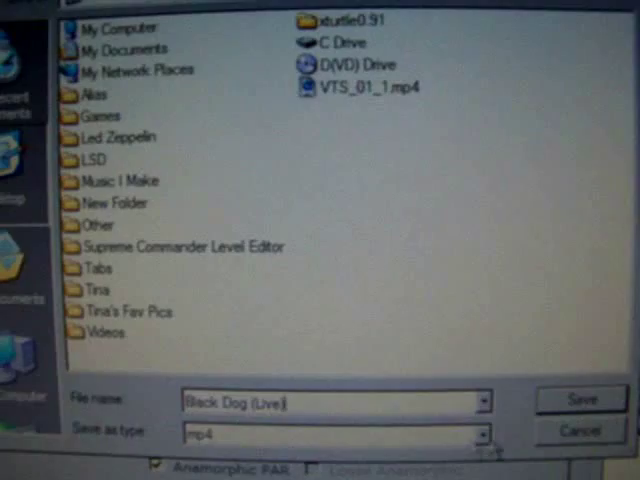
left_click(578, 400)
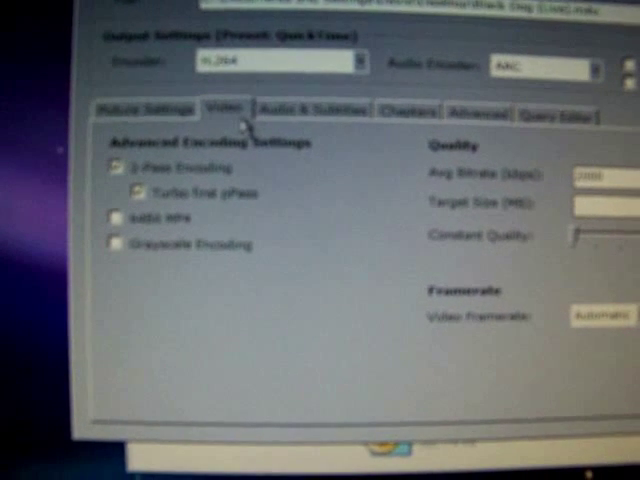
Step: View the Video tab encoding settings
left_click(407, 111)
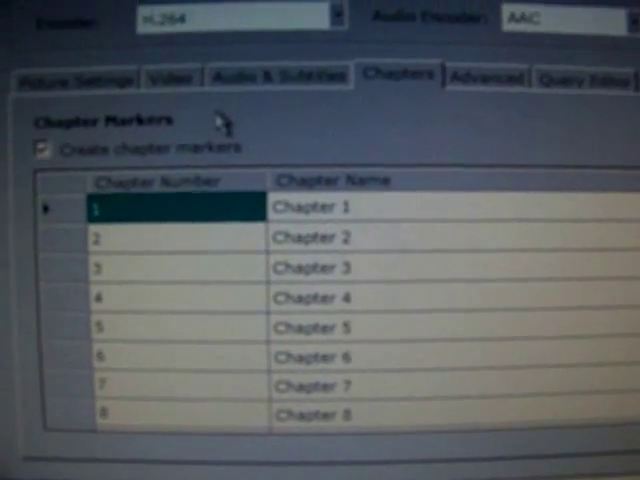